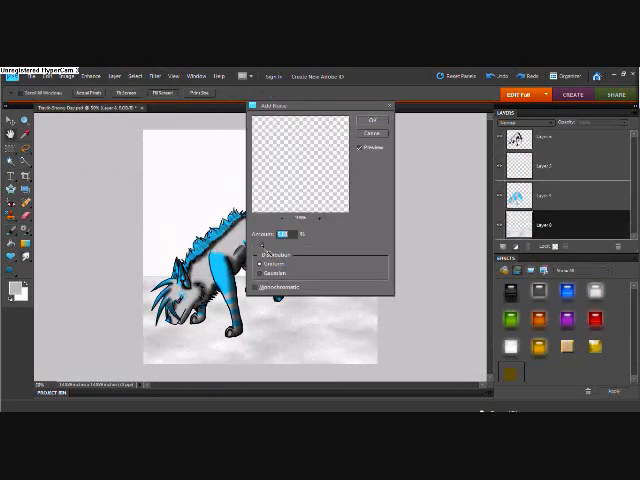
Begin editing a colour stop of the background sky fill.
click(372, 120)
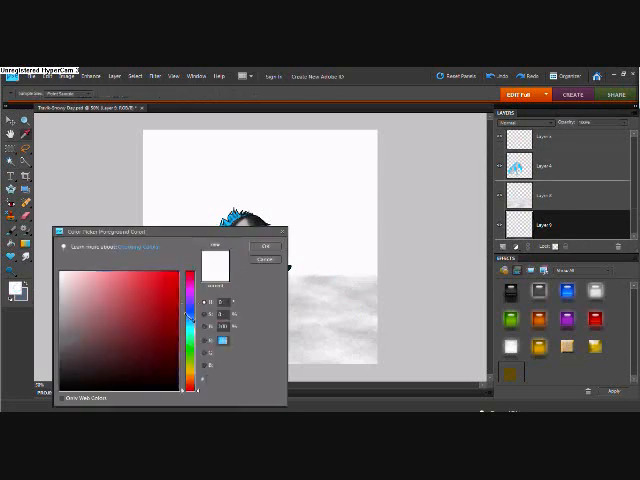
Pick a dark blue-gray from the Color Picker for the night-sky fill.
click(264, 246)
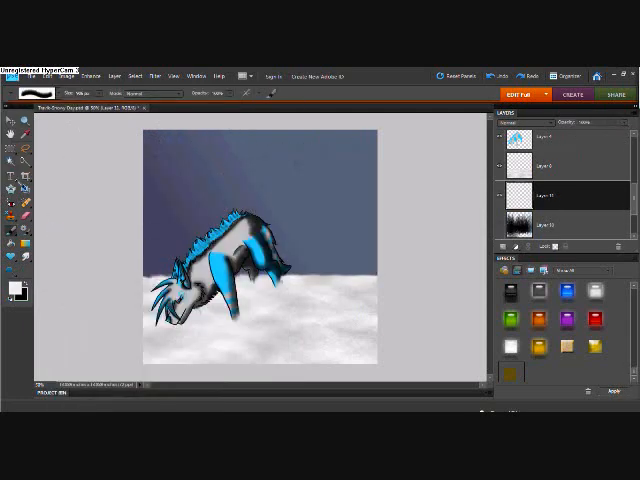
Bring up the Filter menu to add an effect to the painted moon.
click(156, 74)
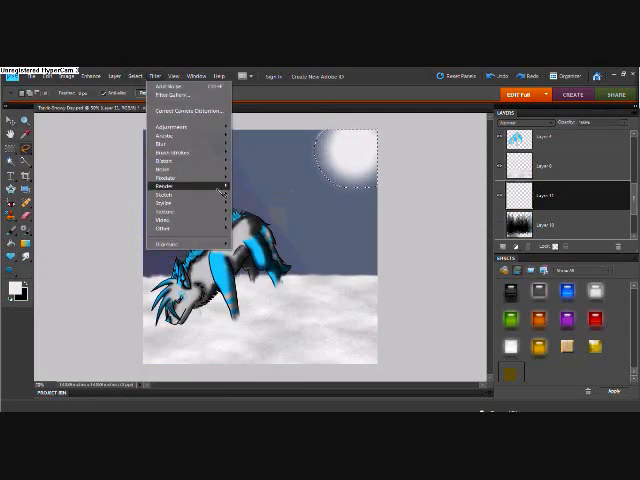